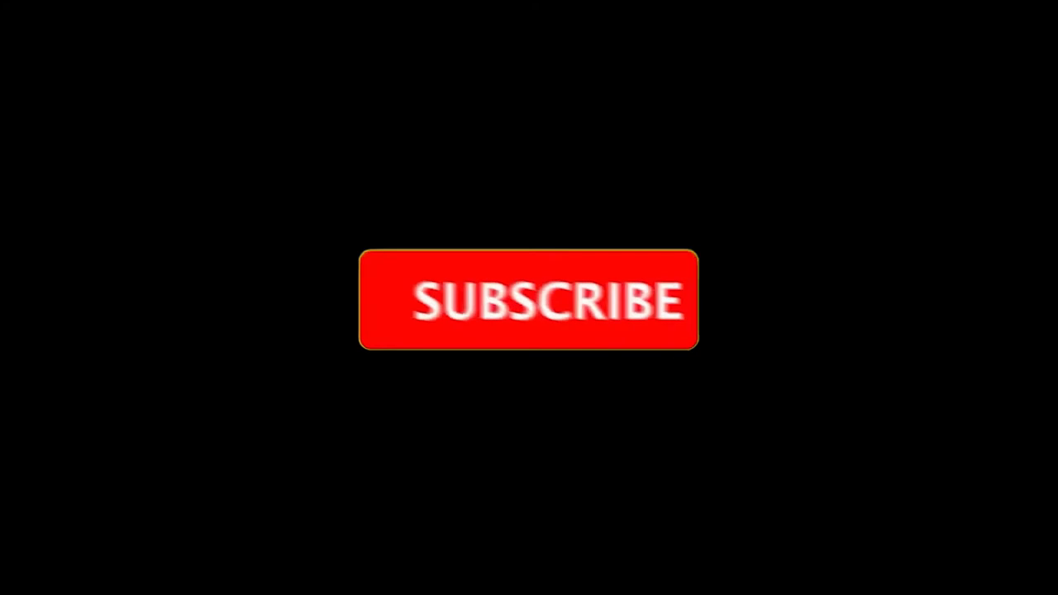
- Play the end card so the Subscribe button turns to SUBSCRIBED and the bell rings
left_click(529, 299)
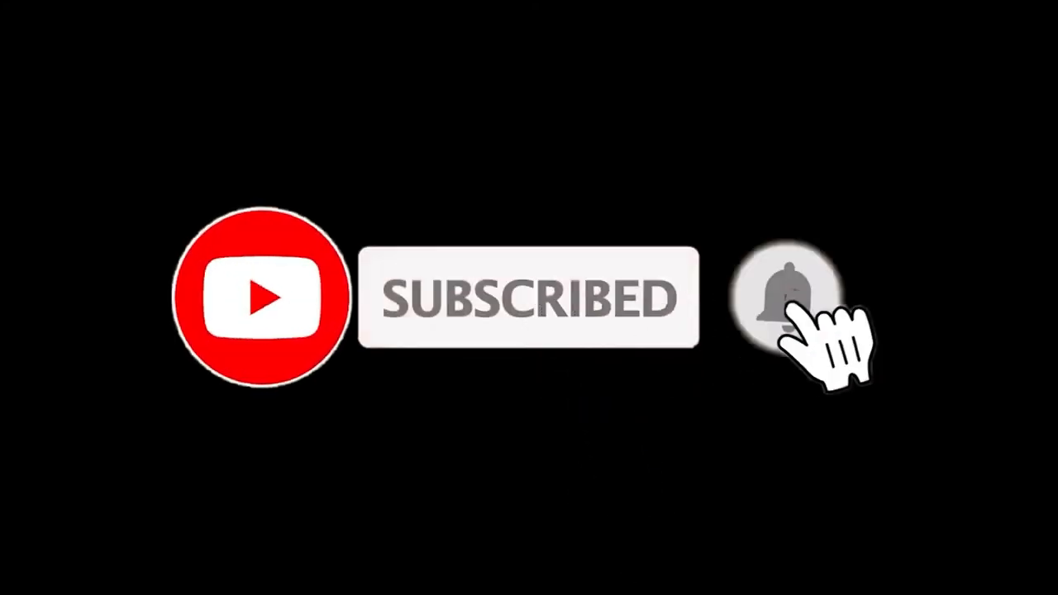
left_click(787, 295)
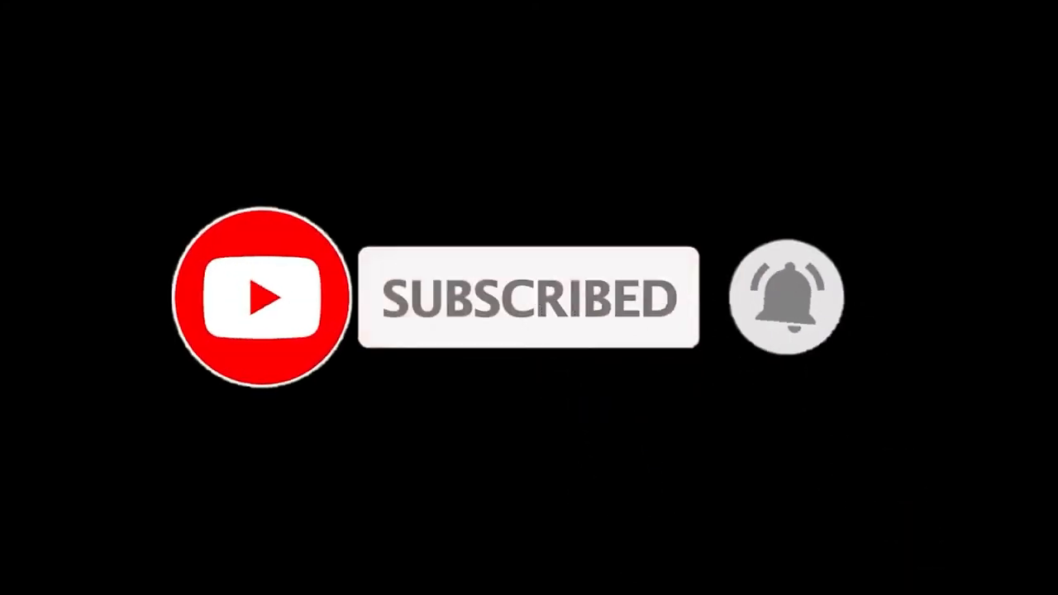